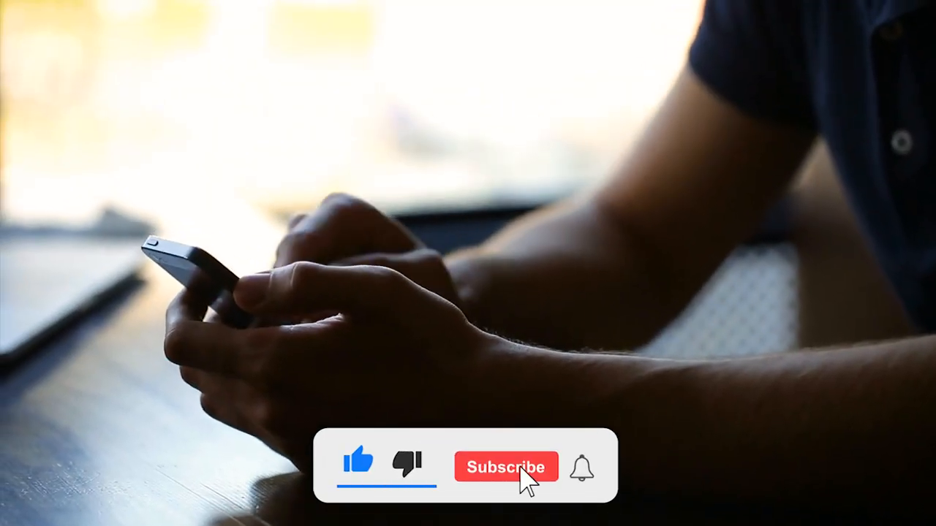
left_click(505, 468)
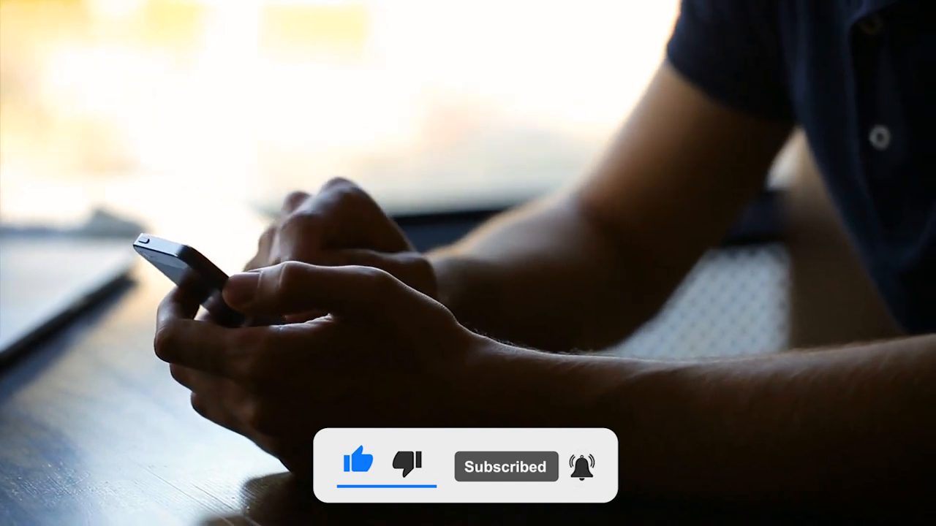